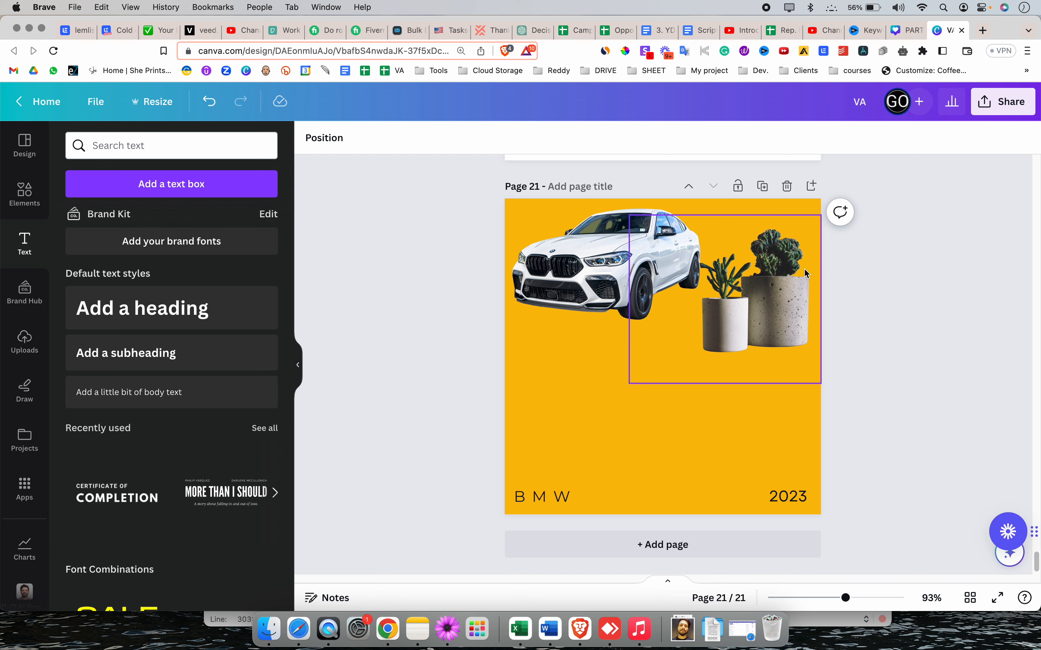
pyautogui.moveTo(790, 275)
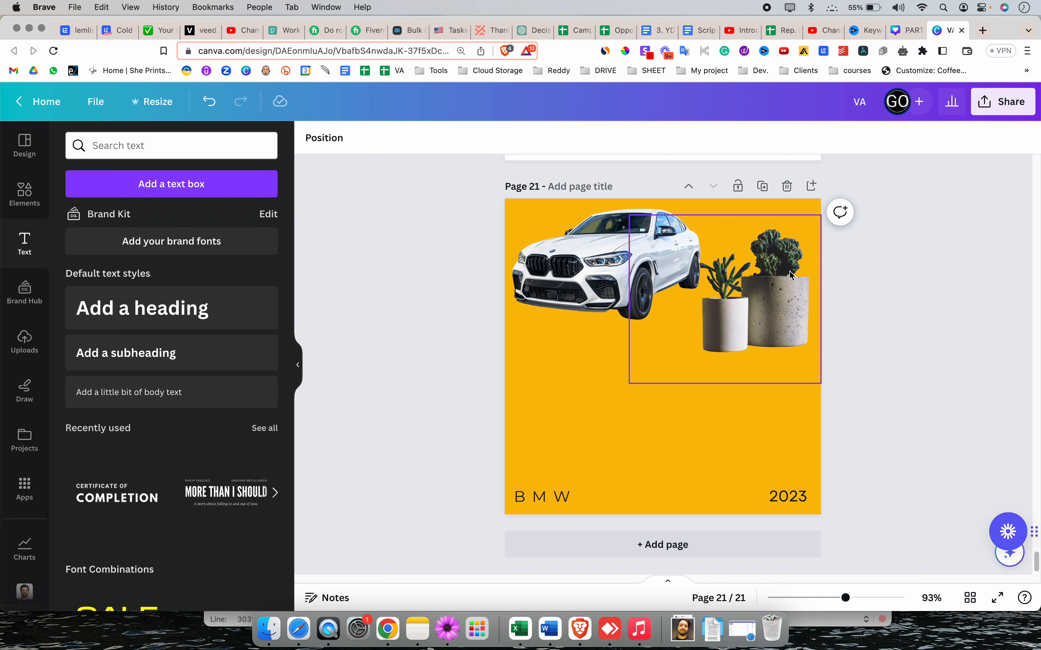
pyautogui.moveTo(755, 325)
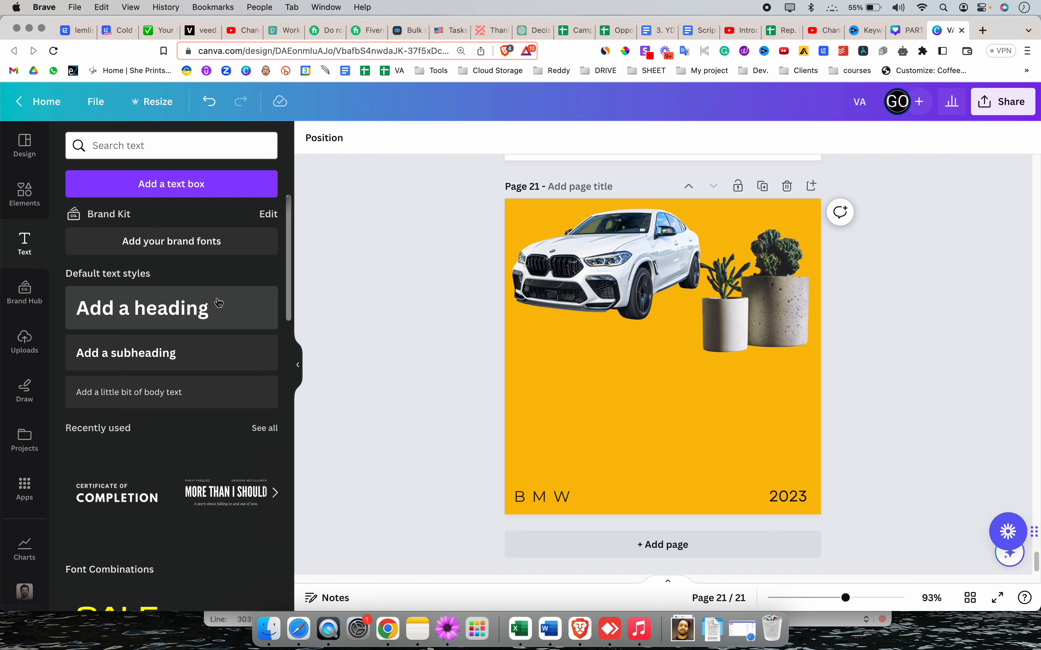
pyautogui.moveTo(152, 251)
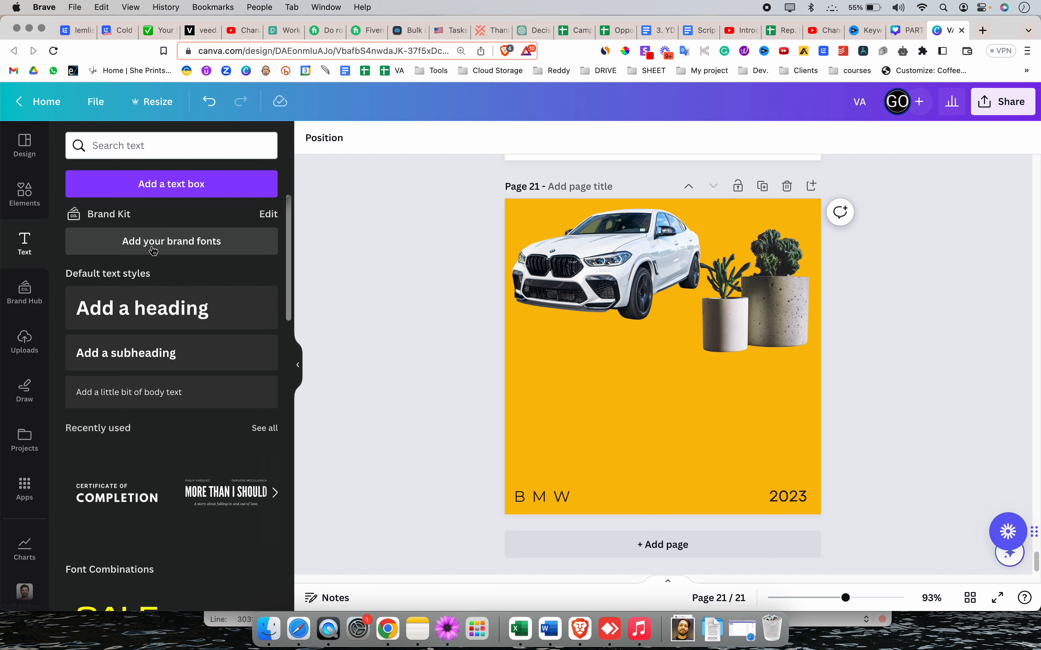
# - Reach the uploaded-fonts list via the brand kit's Add new and Upload a font options
pyautogui.click(170, 241)
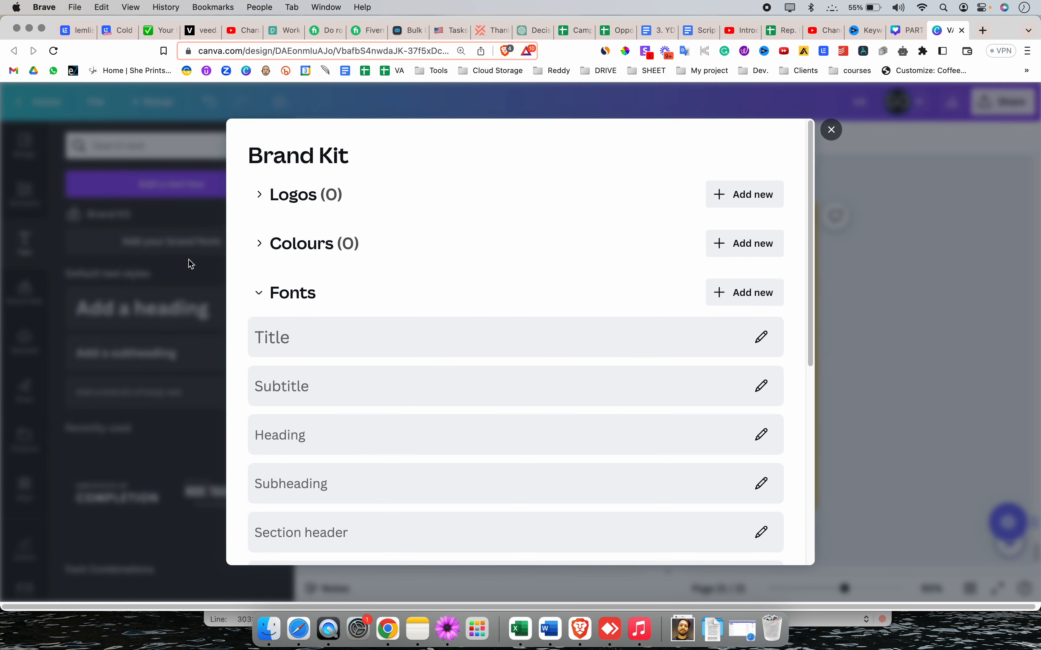
pyautogui.click(744, 292)
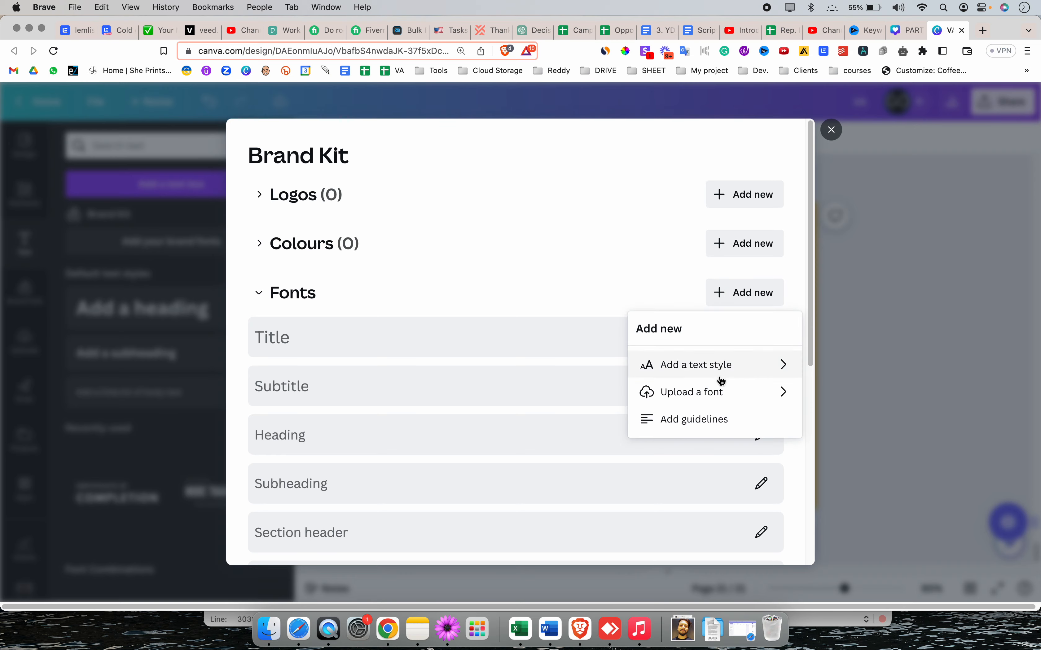
pyautogui.click(690, 391)
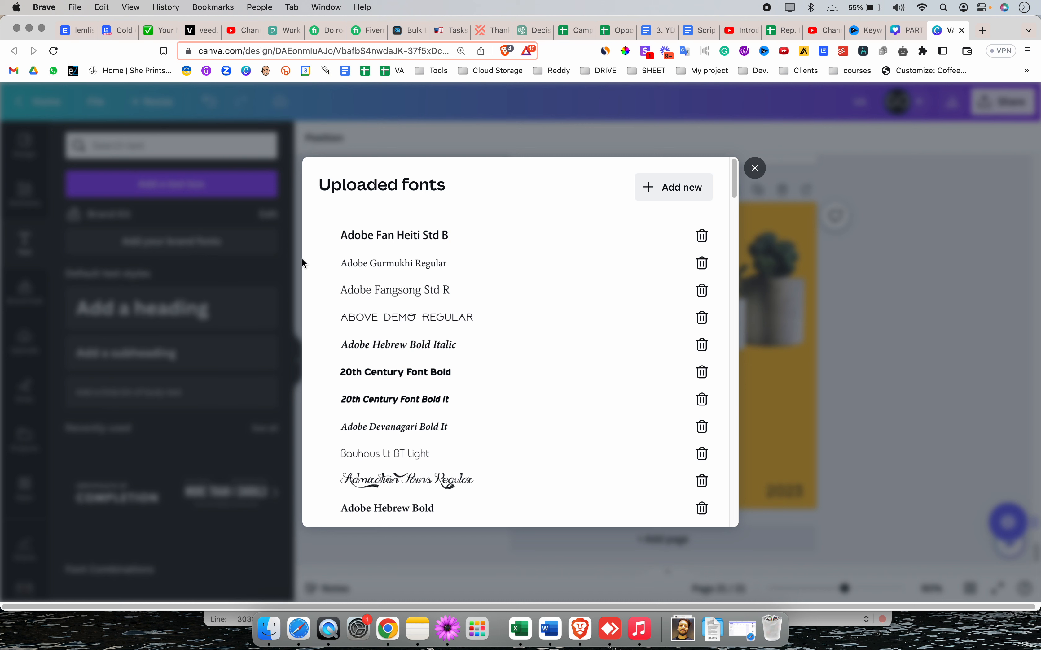
pyautogui.moveTo(437, 348)
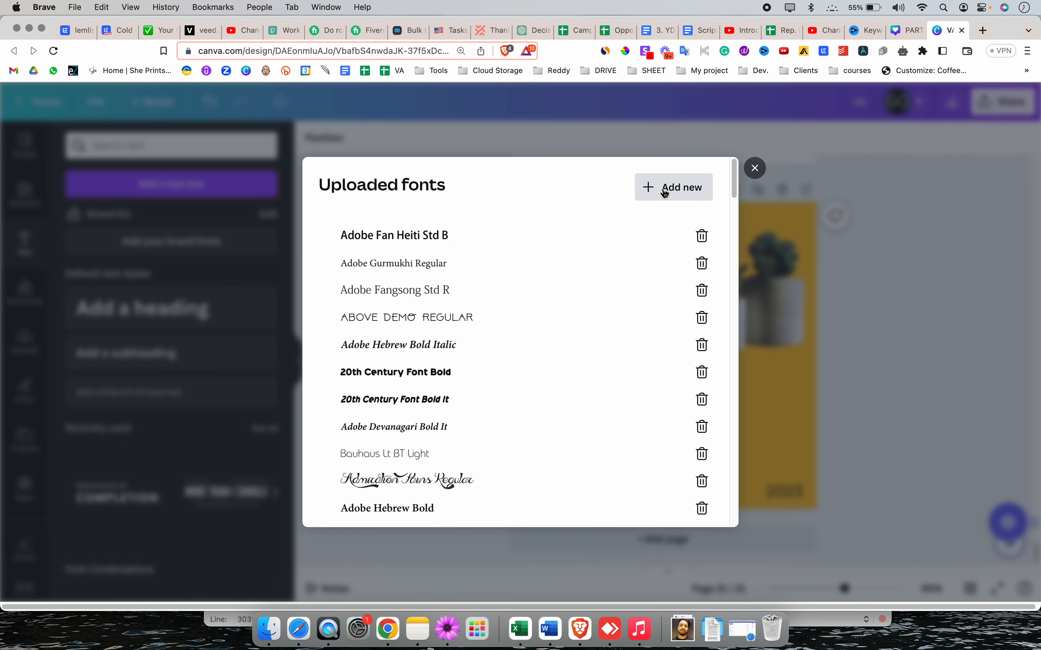
# - Pick AirAmerica-Regular.otf from Desktop's air-america folder, then cancel the file picker
pyautogui.click(672, 186)
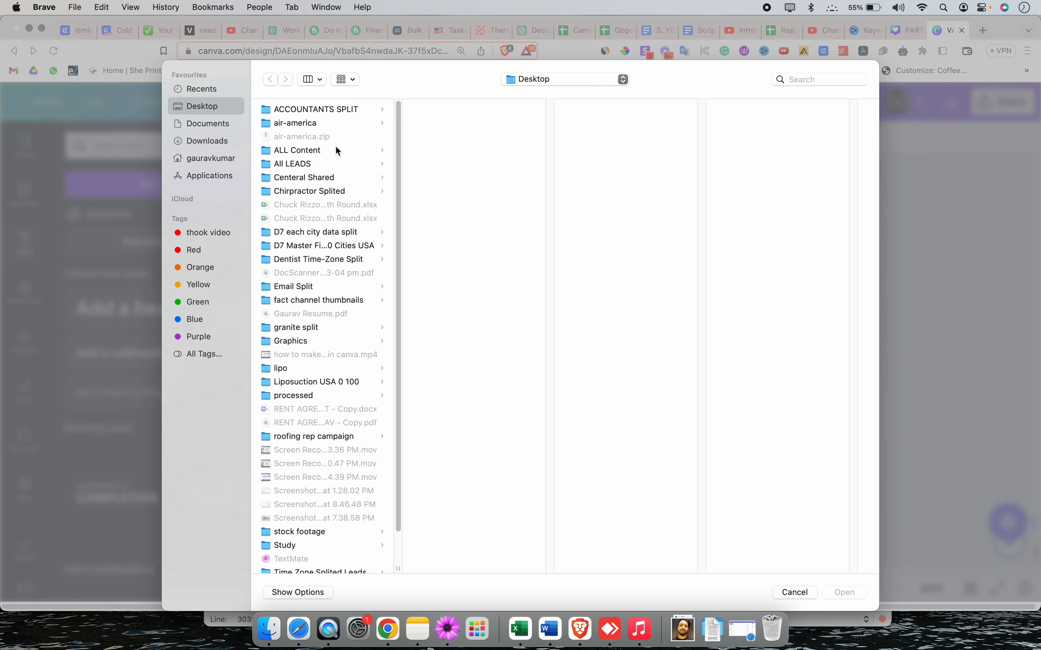
pyautogui.click(294, 123)
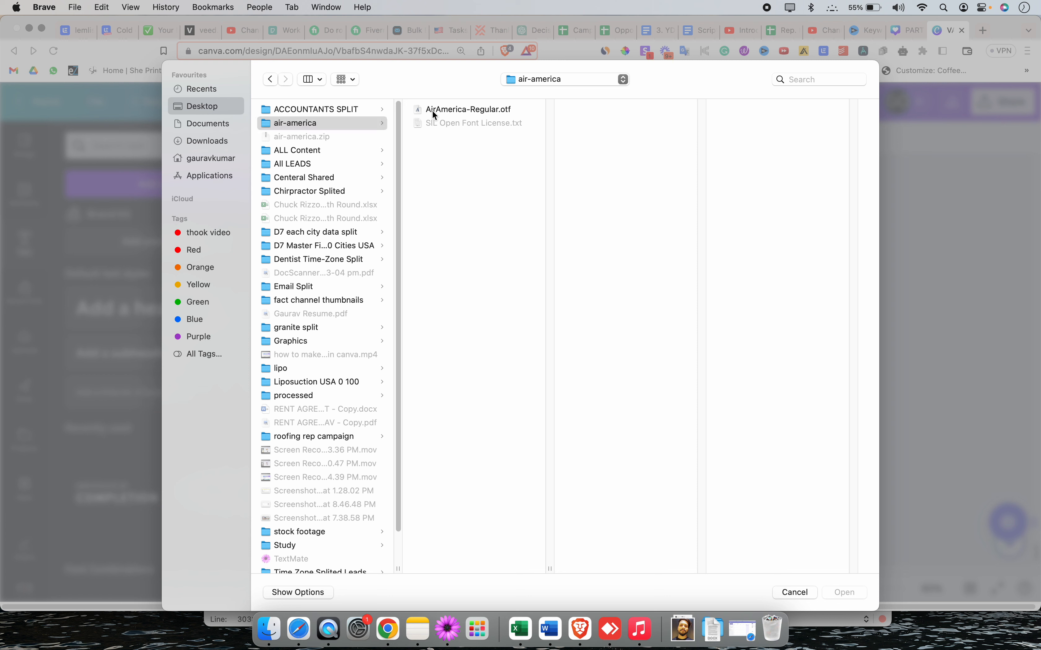
pyautogui.click(467, 109)
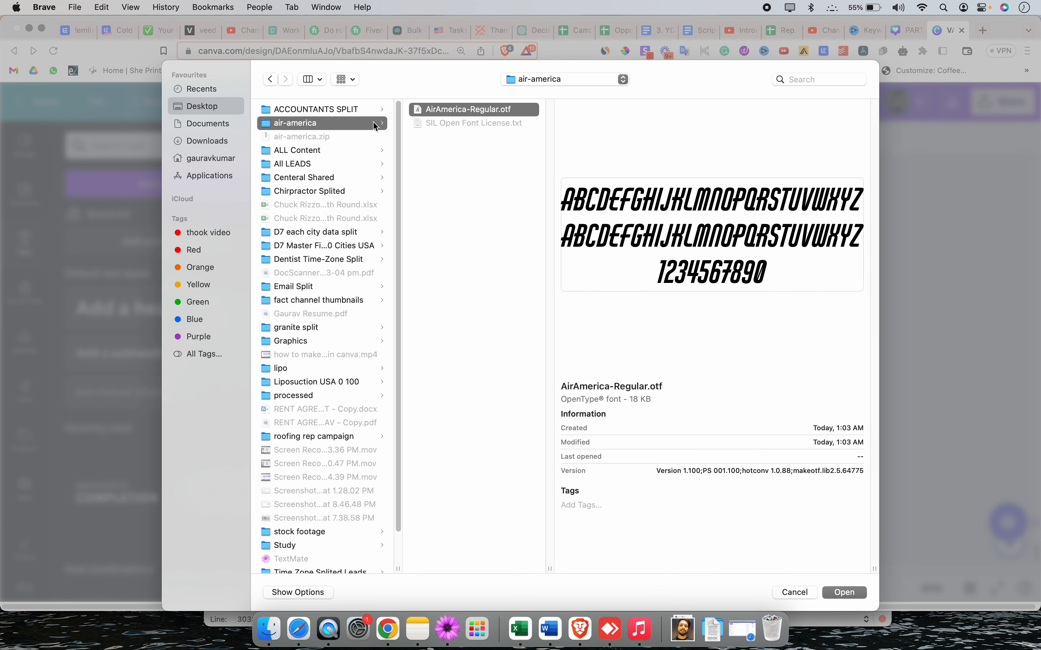
pyautogui.moveTo(317, 132)
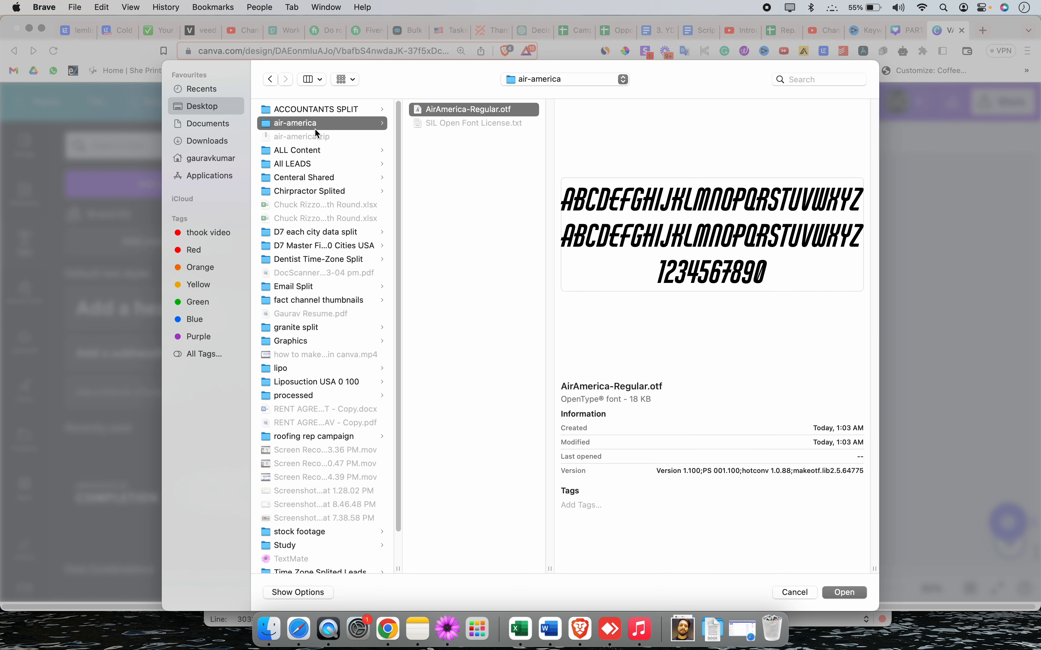
pyautogui.moveTo(496, 117)
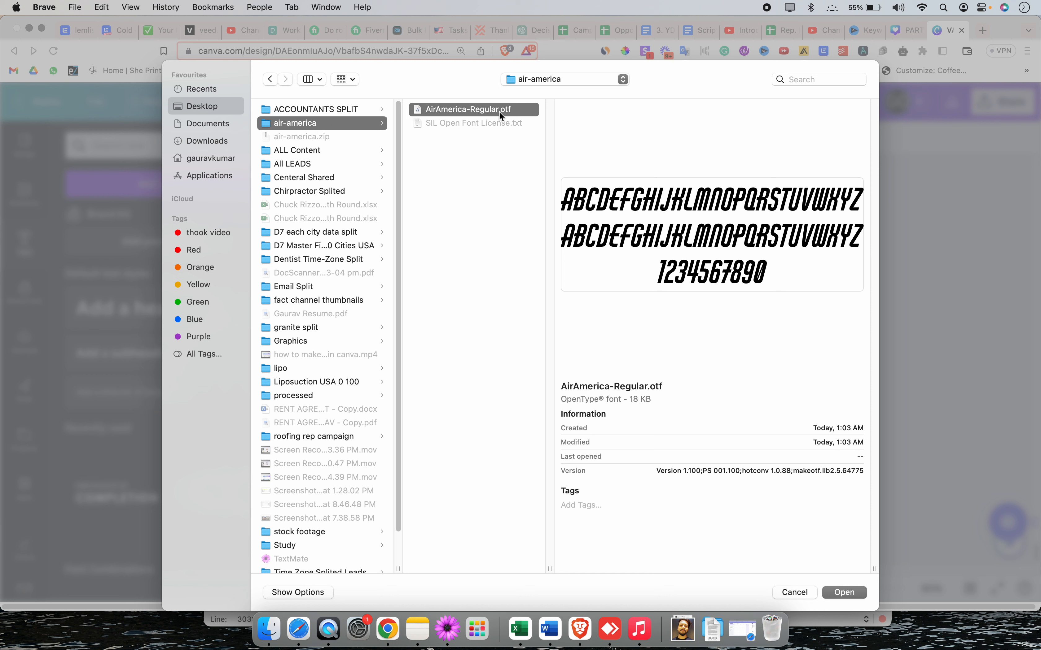
pyautogui.moveTo(754, 433)
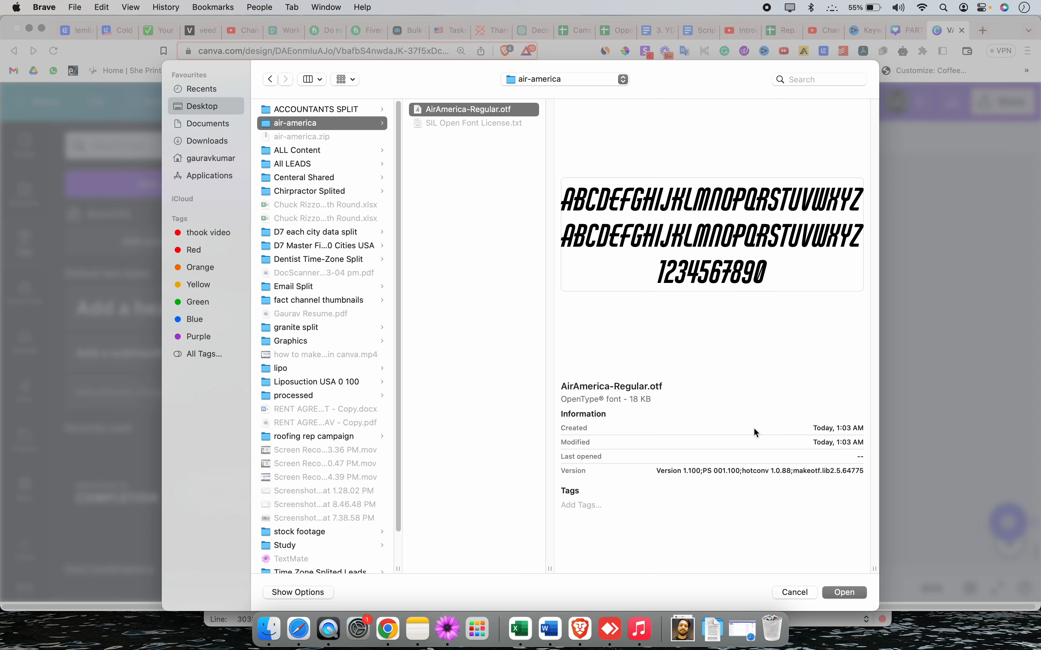
pyautogui.moveTo(713, 595)
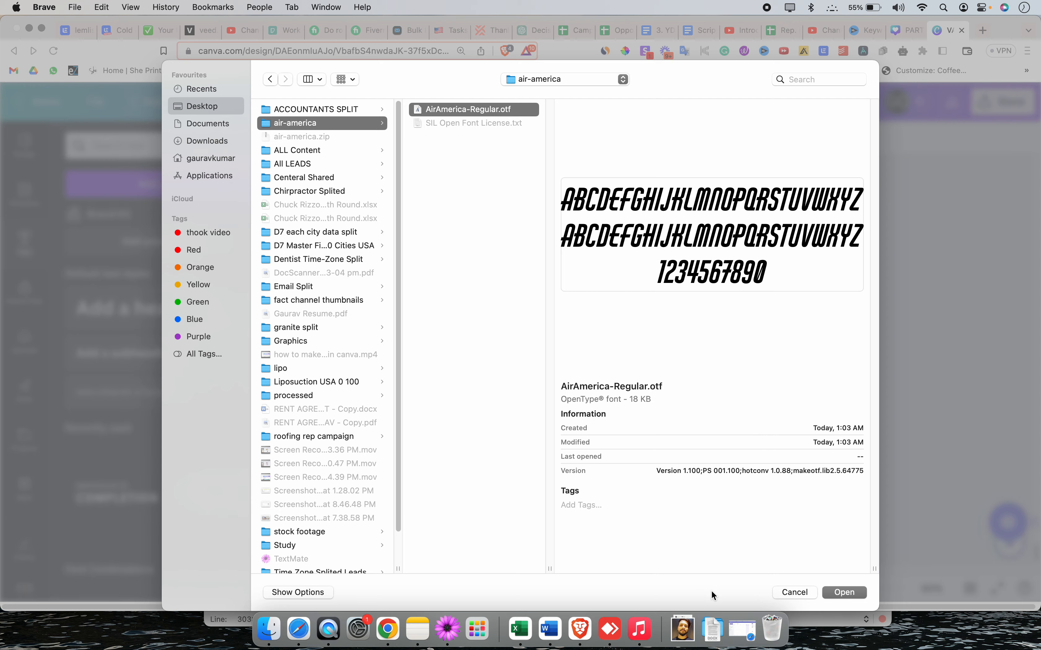
pyautogui.click(843, 592)
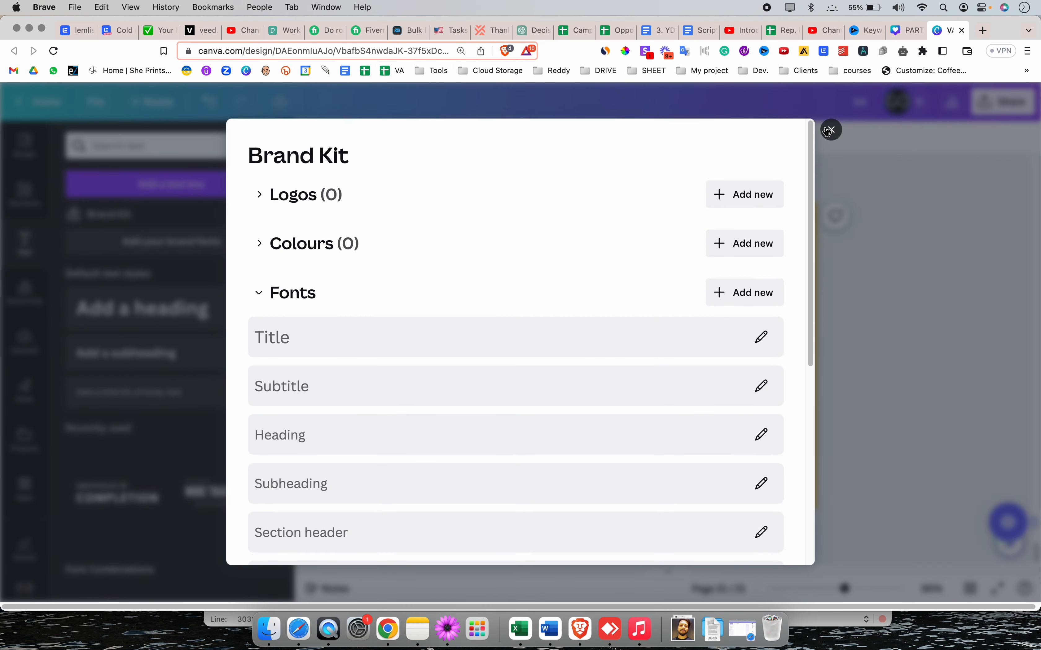
# - Close Brand Kit, place the certificate text and select its COMPLETION line
pyautogui.click(830, 129)
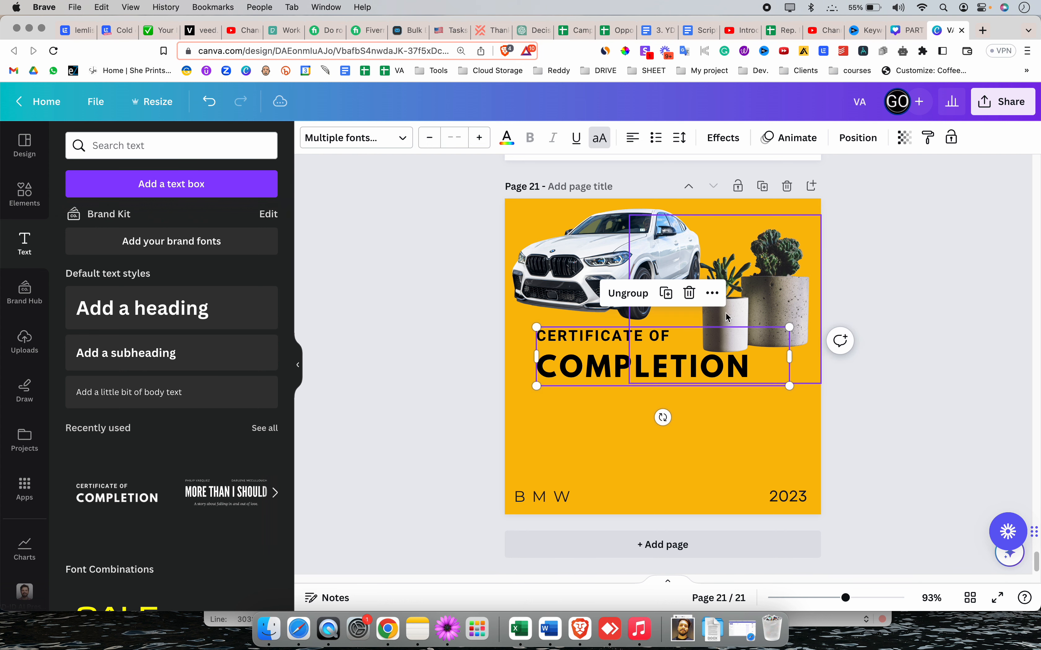
pyautogui.click(874, 388)
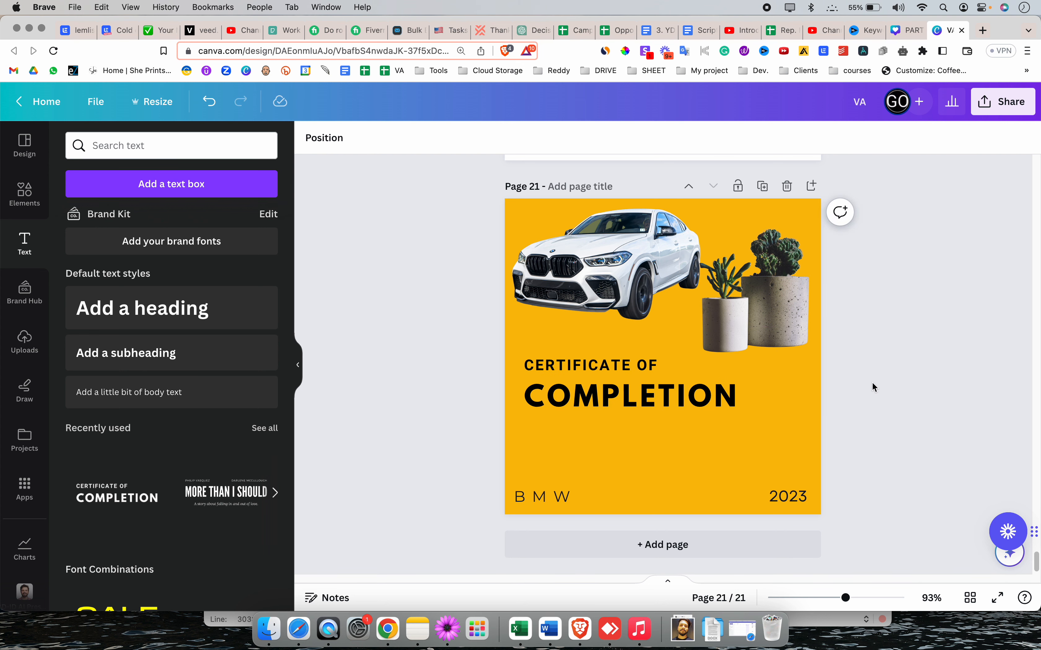
pyautogui.click(631, 396)
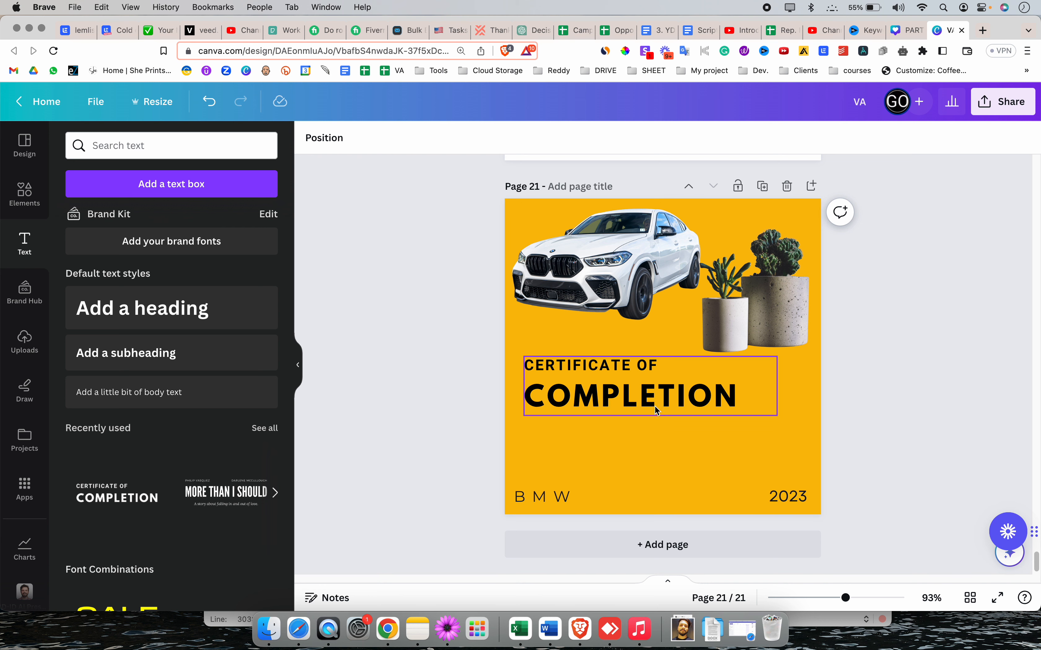
pyautogui.click(631, 396)
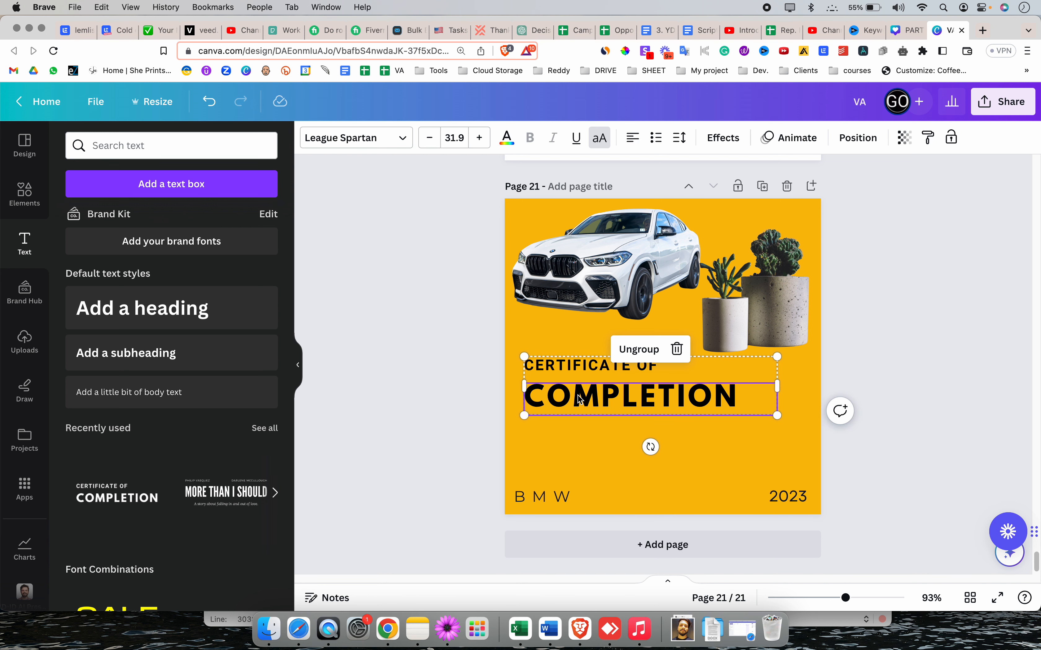
# - From the COMPLETION font list, upload AirAmerica-Regular.otf from the air-america folder
pyautogui.click(356, 138)
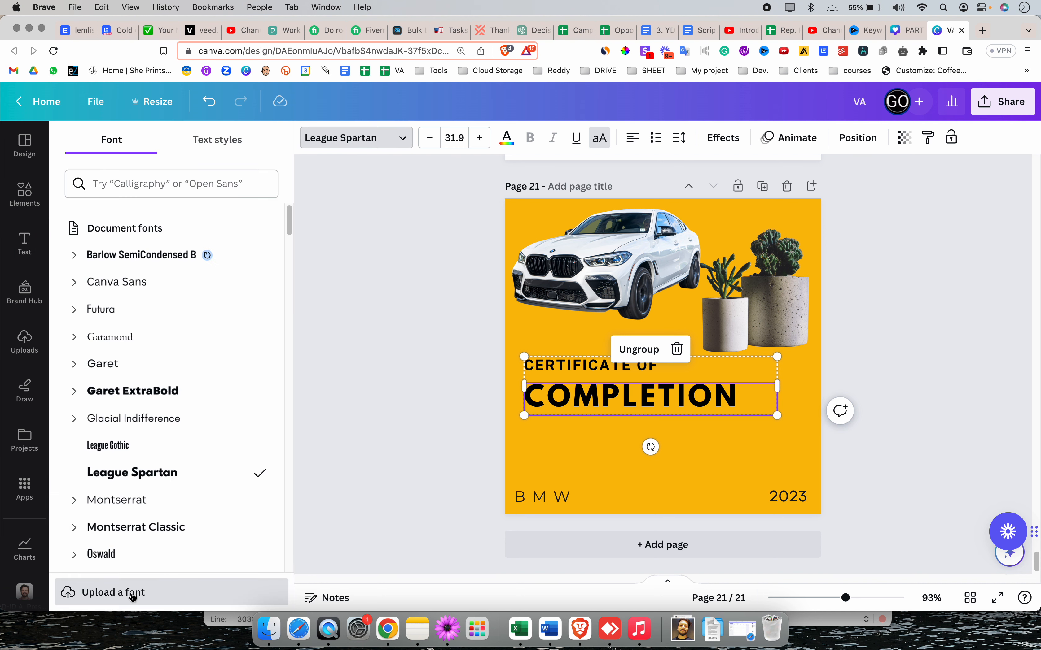
pyautogui.click(113, 592)
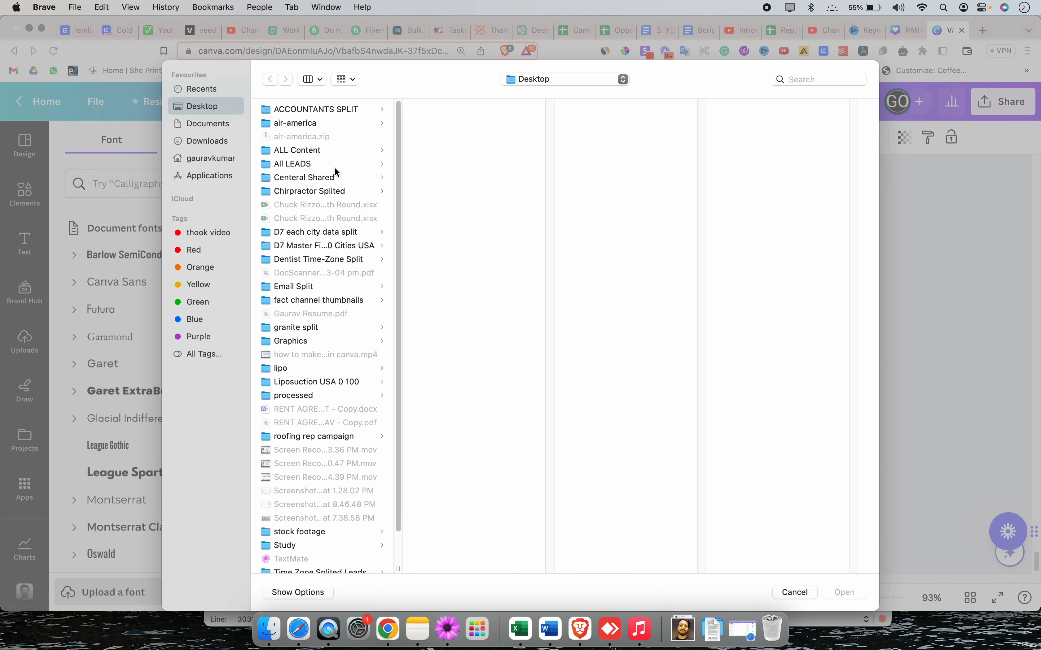
pyautogui.click(295, 123)
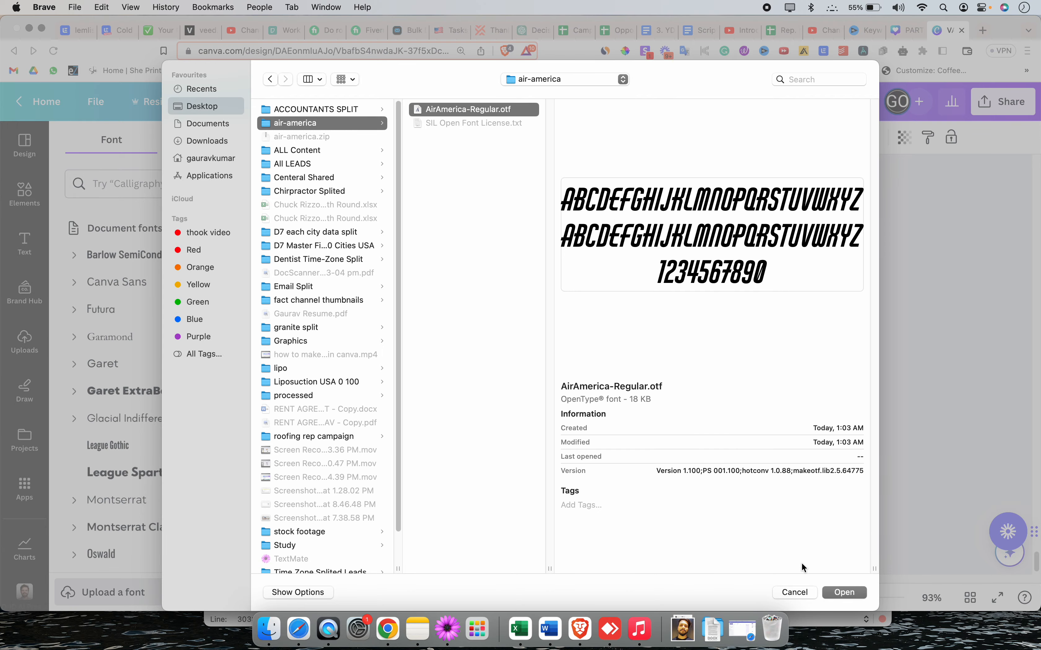
pyautogui.click(844, 593)
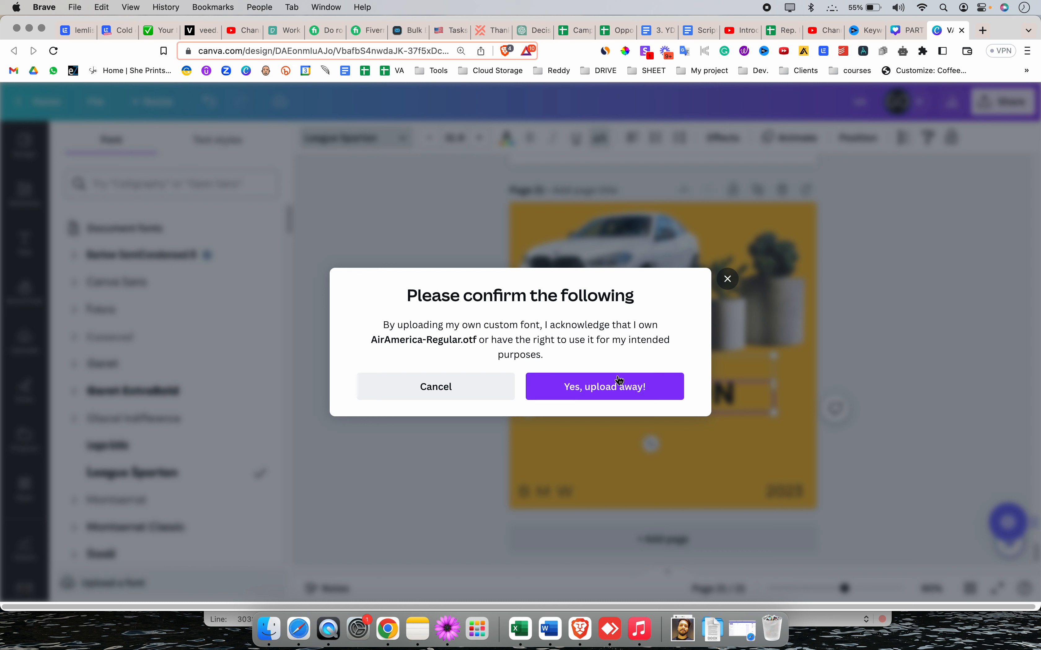
# - Confirm the rights to upload AirAmerica-Regular.otf and let the upload run
pyautogui.click(603, 387)
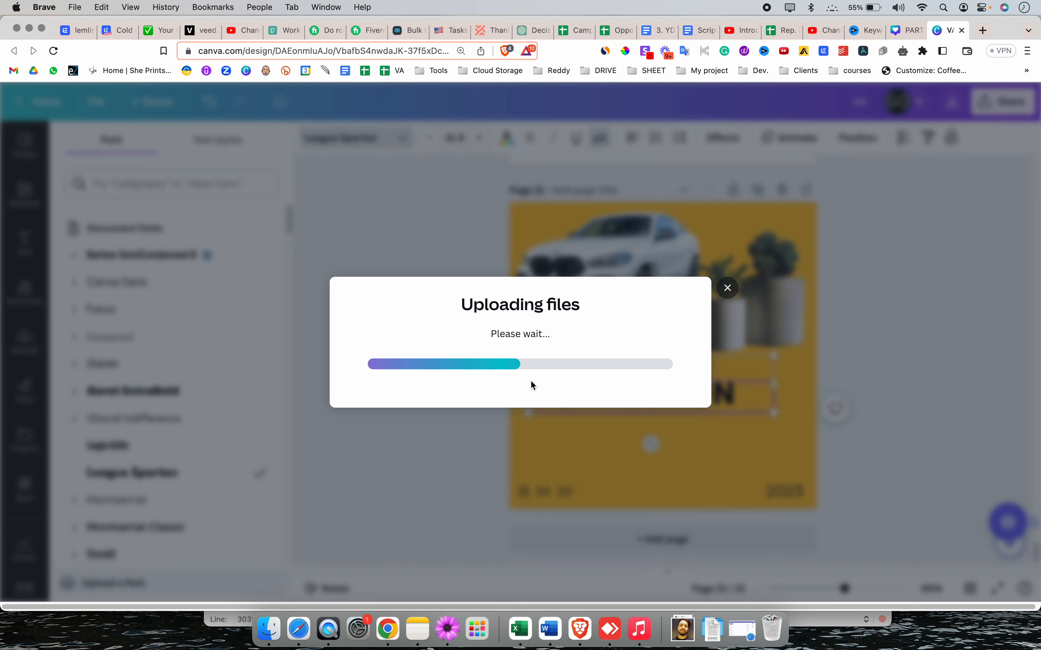
pyautogui.moveTo(601, 357)
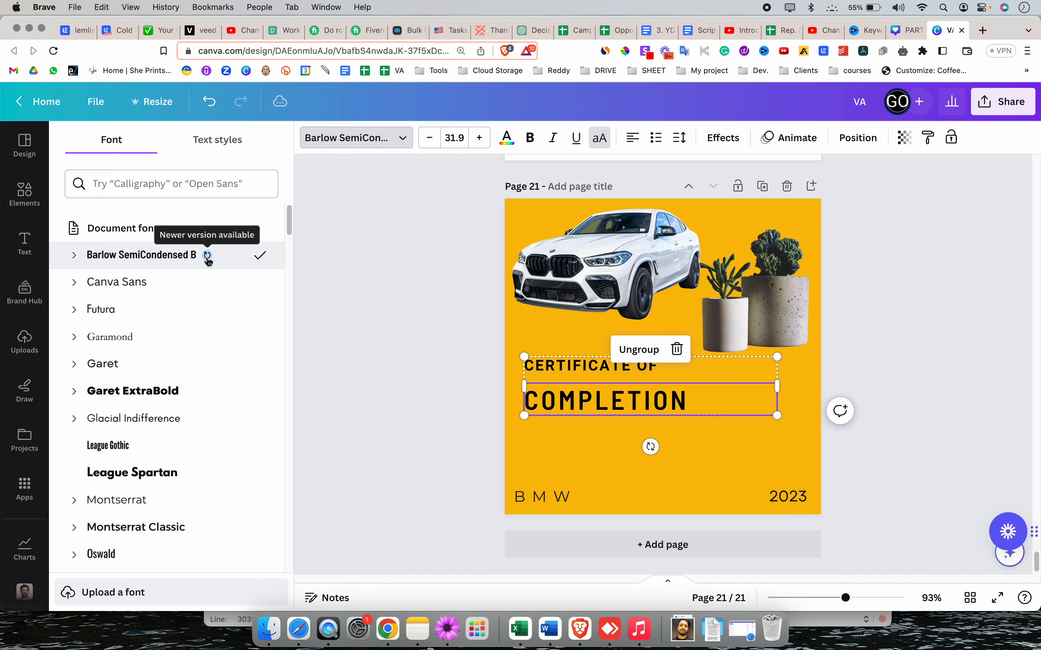
pyautogui.moveTo(474, 193)
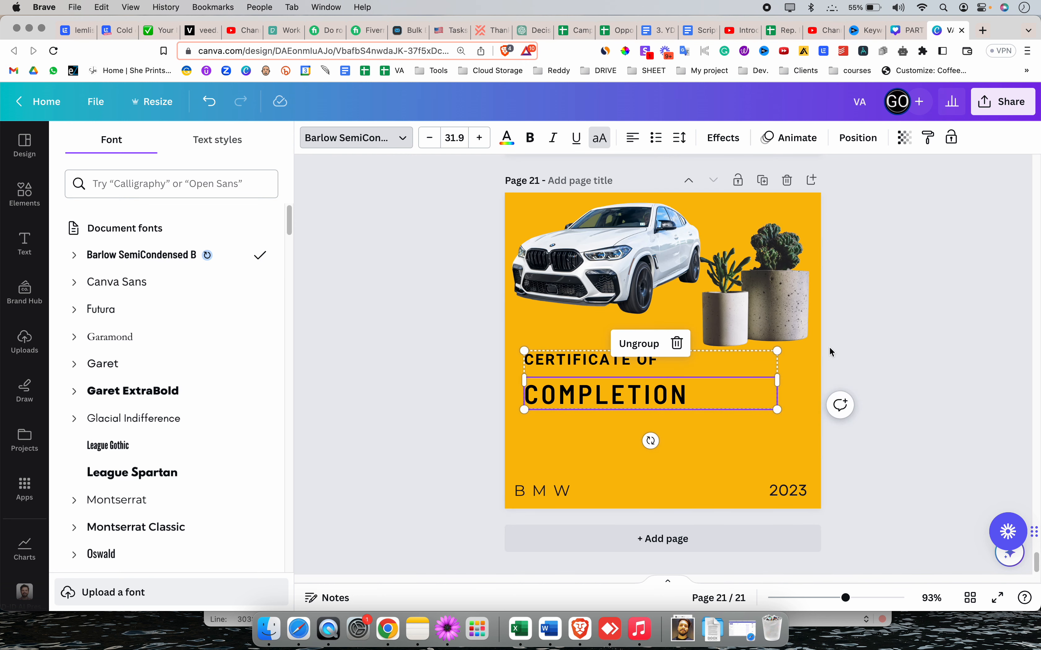
# - Select the whole certificate text group to return to the Text panel
pyautogui.click(24, 243)
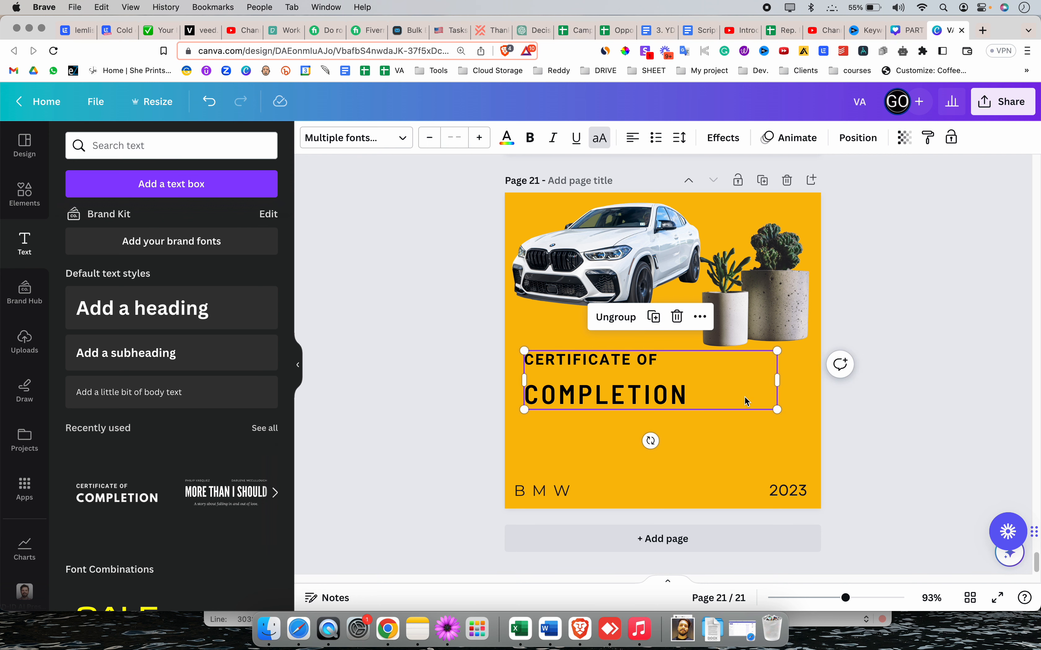
pyautogui.moveTo(789, 420)
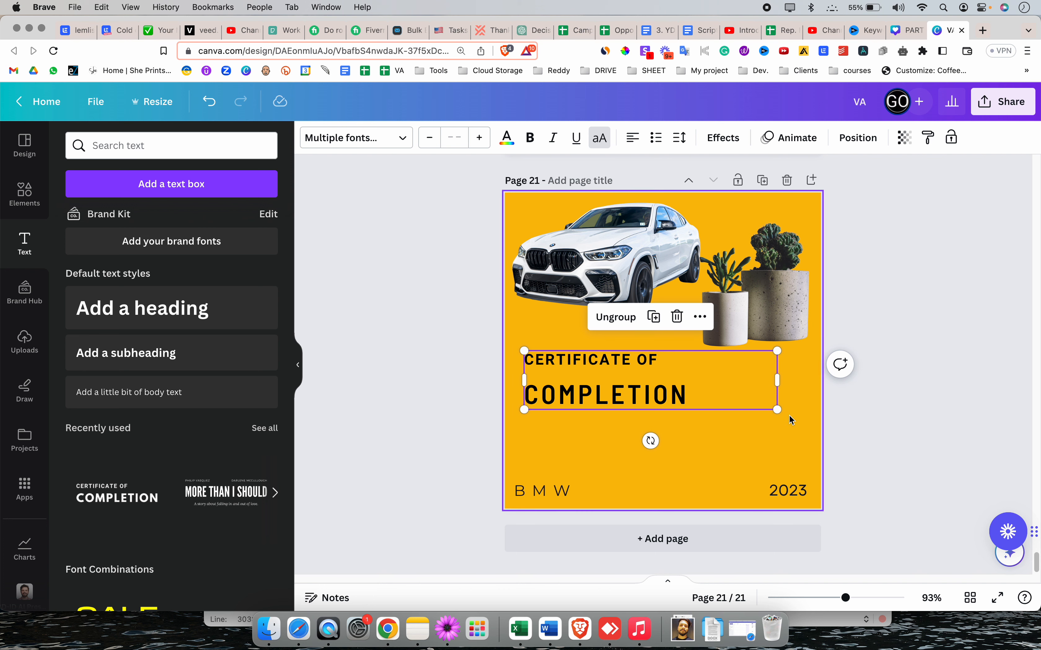